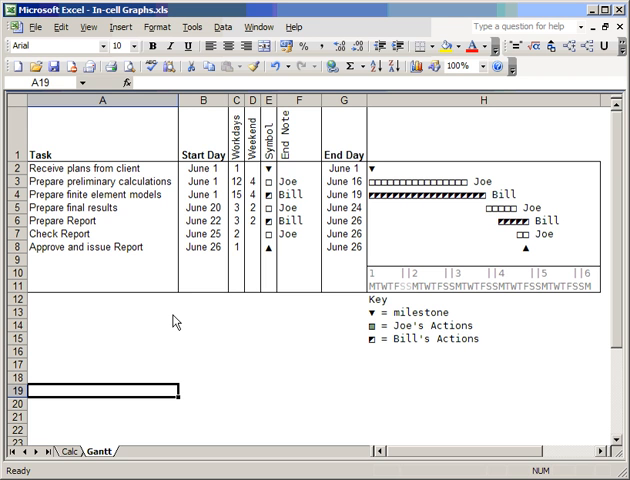
pyautogui.moveTo(138, 288)
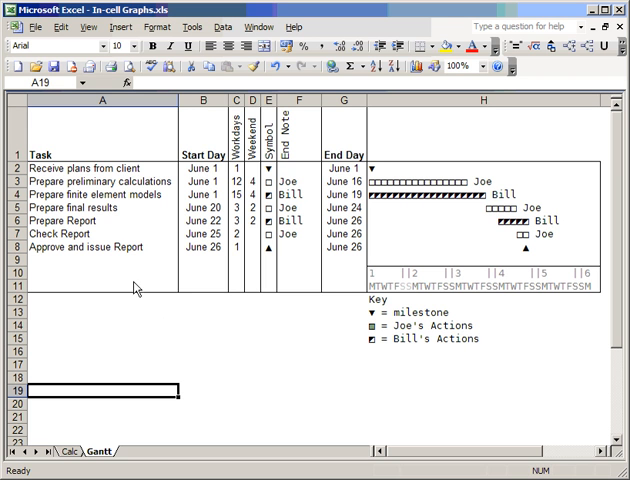
pyautogui.moveTo(472, 308)
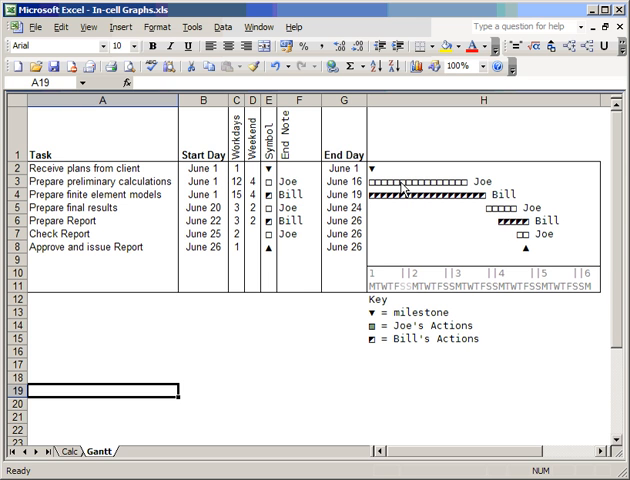
# Review the formulas for start day, weekends, symbol, owner and end day of existing tasks
pyautogui.click(480, 182)
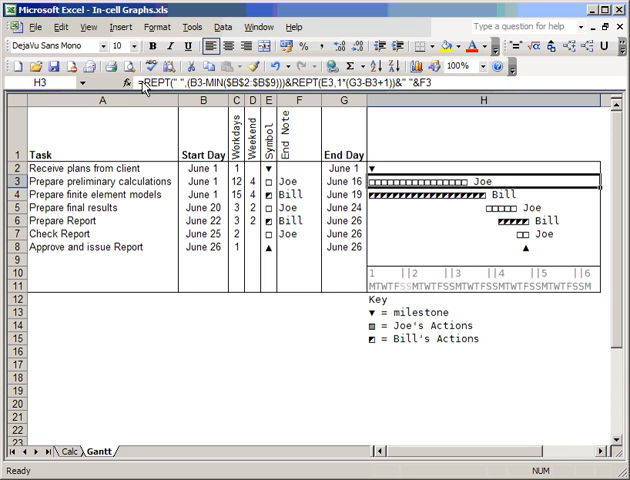
pyautogui.moveTo(156, 92)
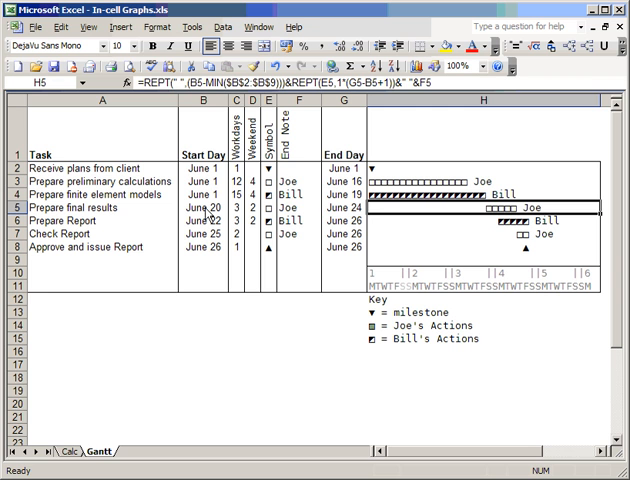
pyautogui.moveTo(488, 210)
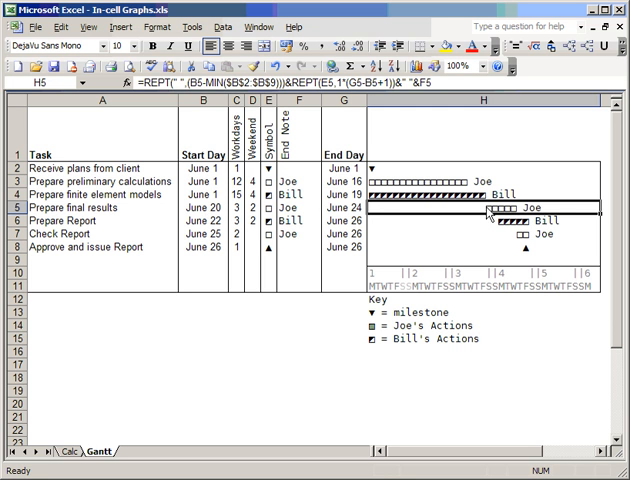
pyautogui.click(196, 208)
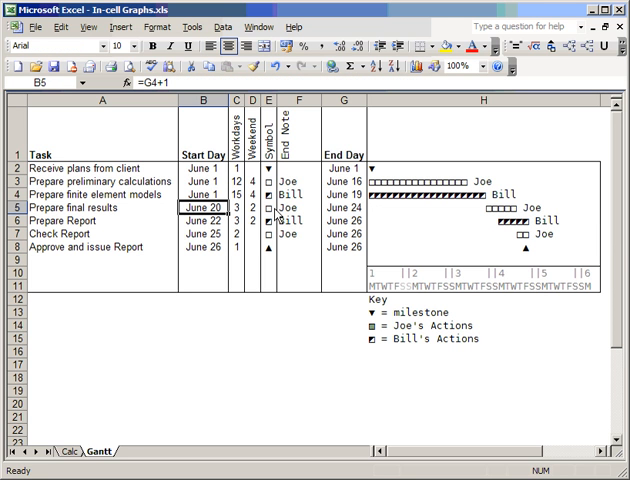
pyautogui.moveTo(312, 224)
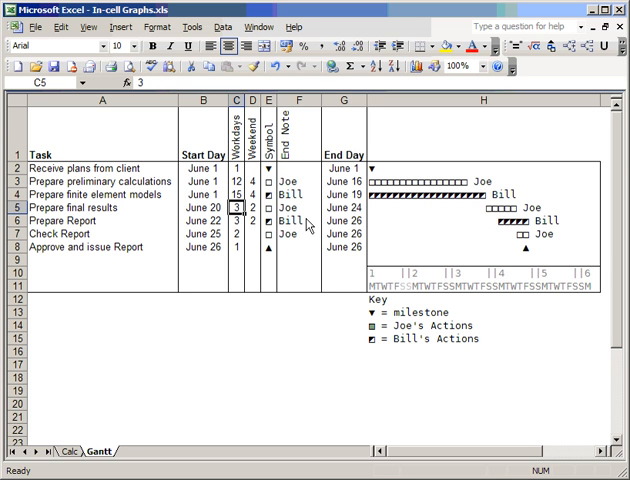
pyautogui.click(244, 208)
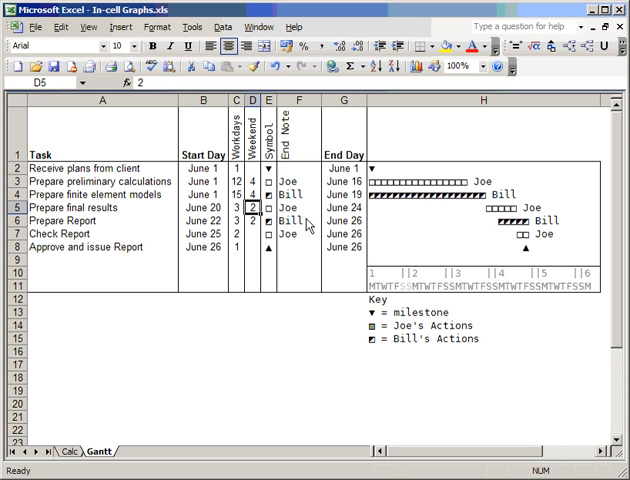
pyautogui.click(260, 208)
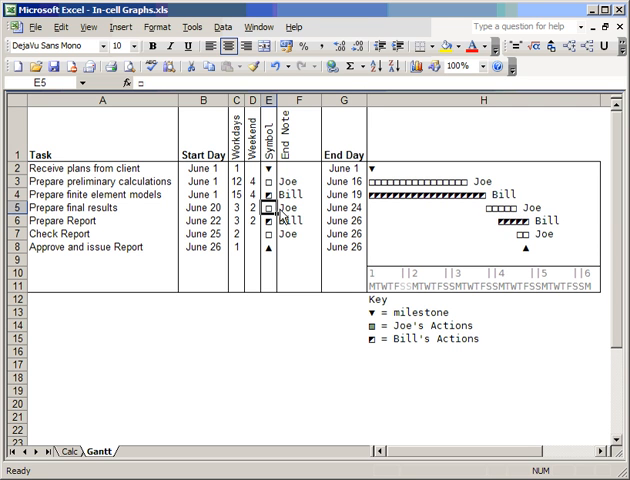
pyautogui.click(290, 212)
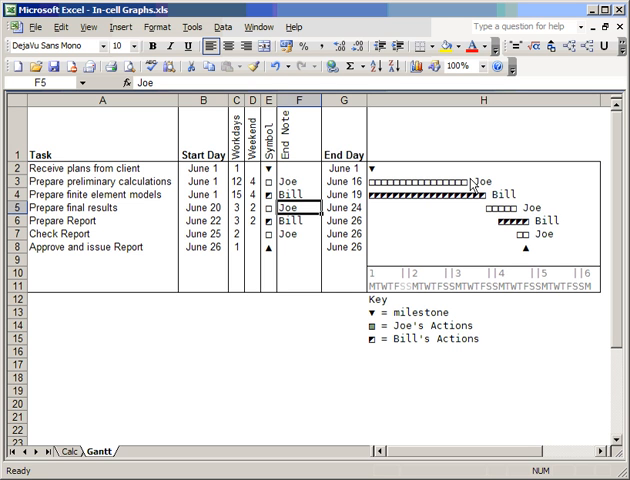
pyautogui.moveTo(202, 220)
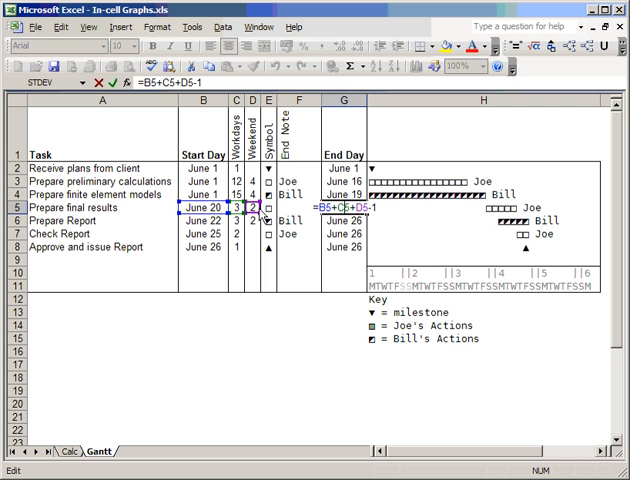
pyautogui.moveTo(386, 222)
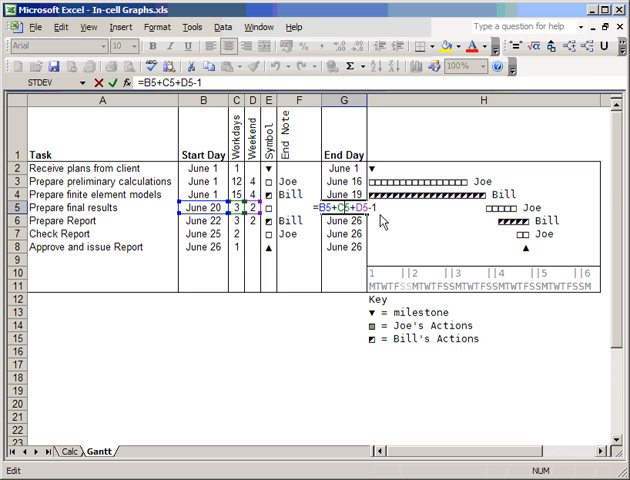
pyautogui.press('Return')
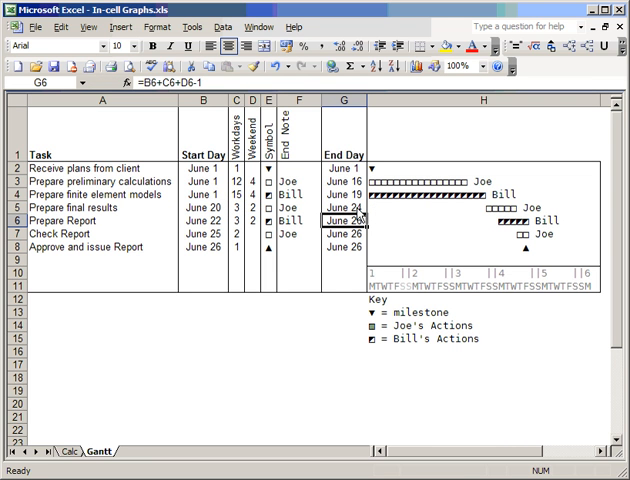
pyautogui.moveTo(420, 216)
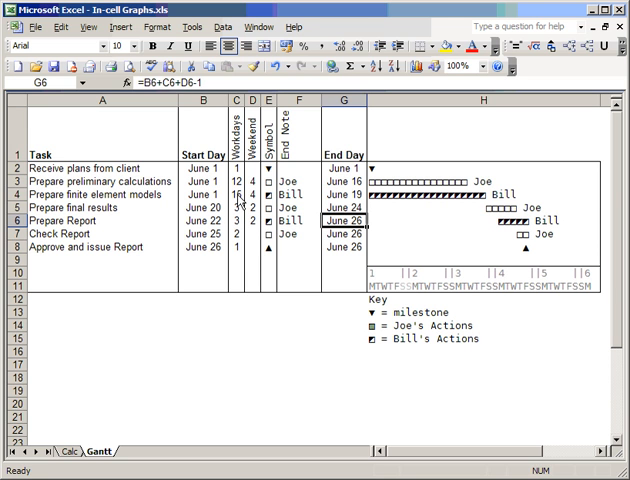
# Shorten an early task's workday count to watch the REPT bars shift, then inspect the final results bar formula
pyautogui.click(232, 194)
pyautogui.write('6')
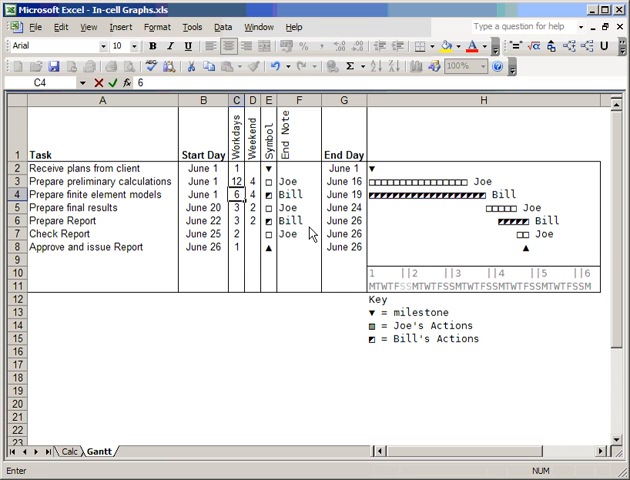
pyautogui.press('Return')
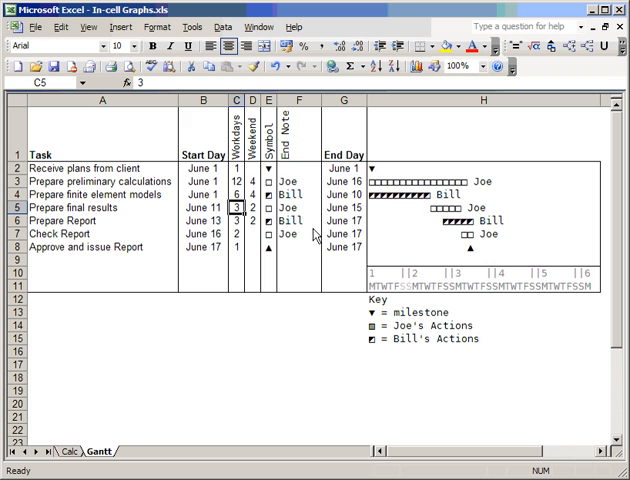
pyautogui.moveTo(428, 230)
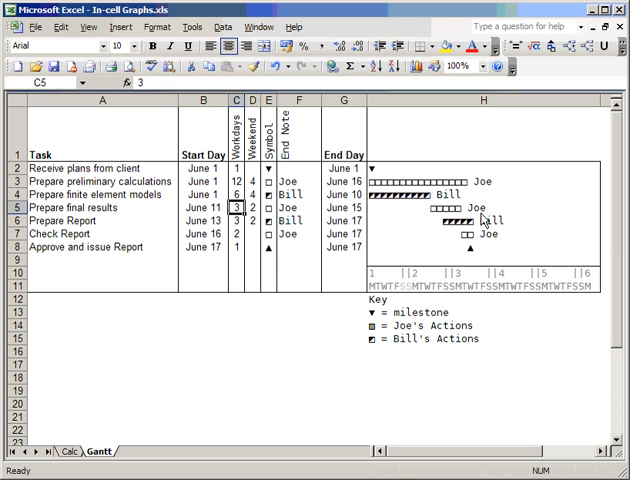
pyautogui.moveTo(408, 208)
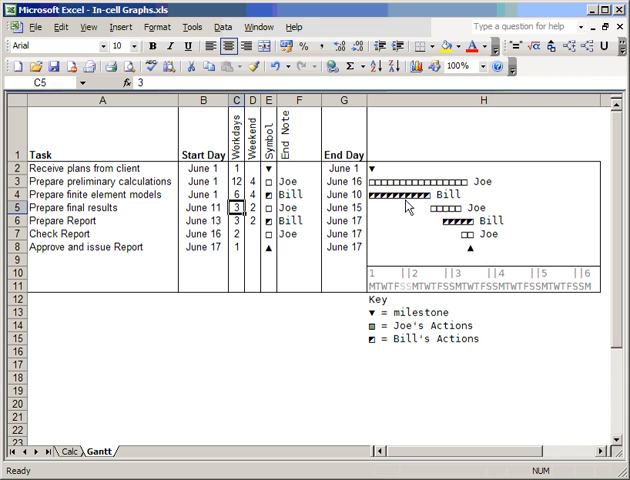
pyautogui.click(234, 194)
pyautogui.write('15')
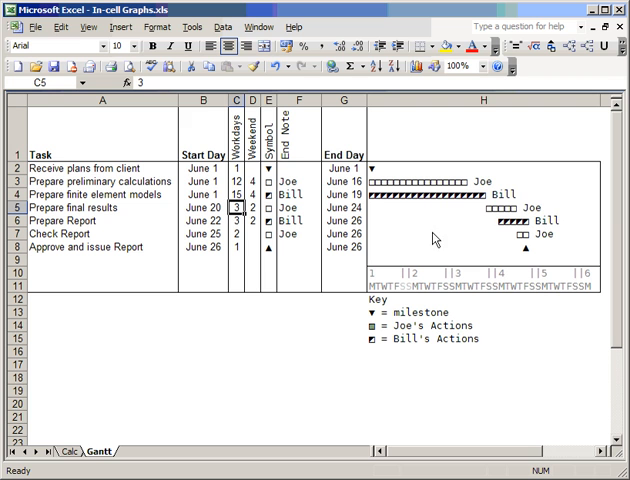
pyautogui.click(480, 208)
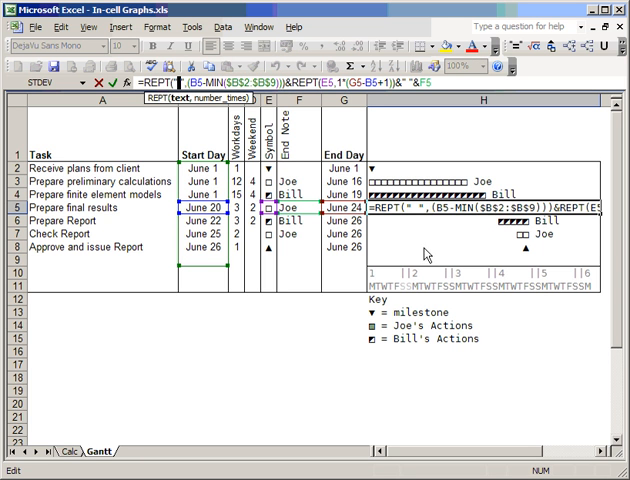
pyautogui.moveTo(520, 244)
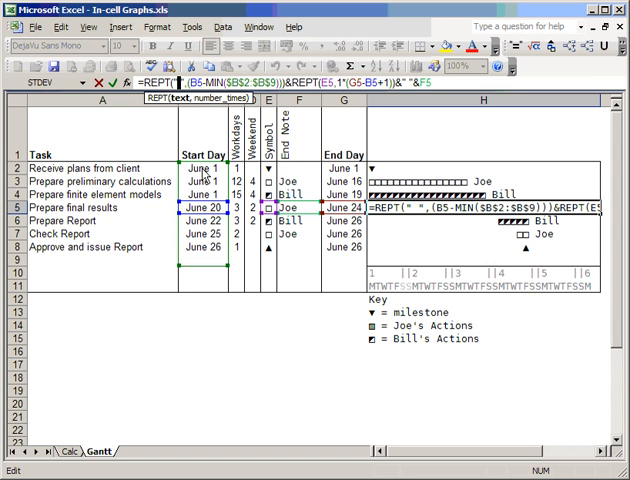
pyautogui.moveTo(136, 116)
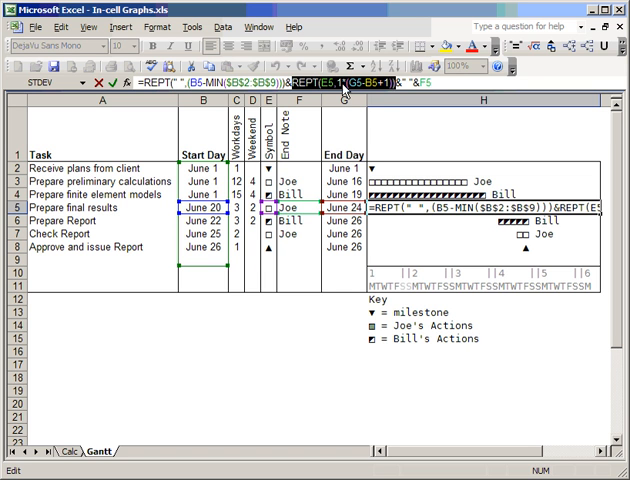
pyautogui.moveTo(420, 100)
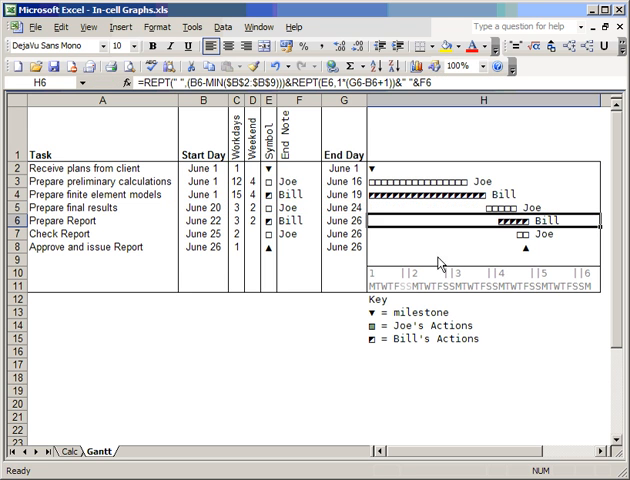
pyautogui.moveTo(480, 216)
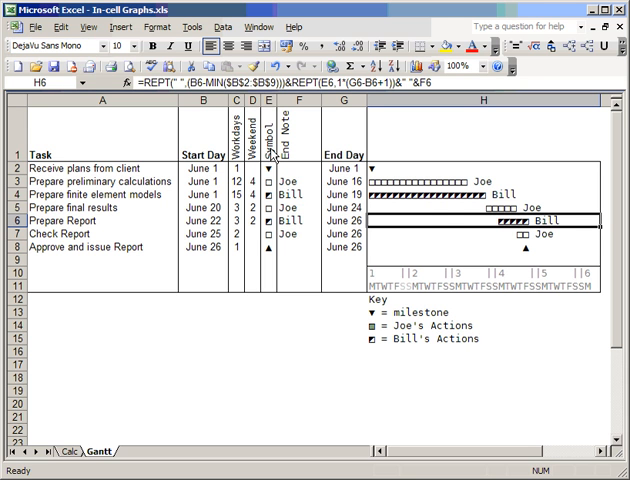
pyautogui.moveTo(444, 210)
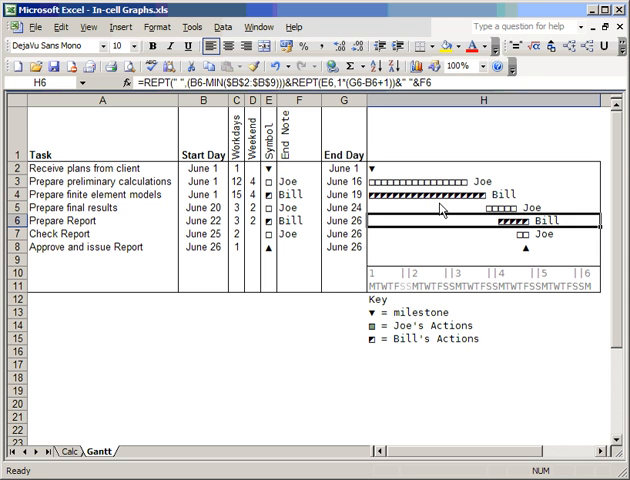
pyautogui.moveTo(468, 108)
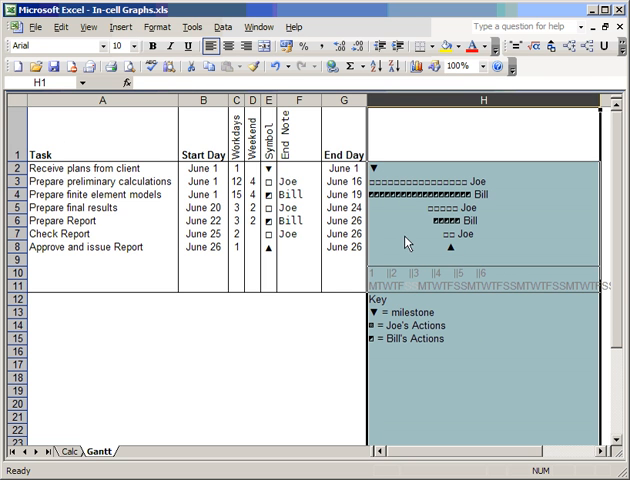
pyautogui.moveTo(512, 232)
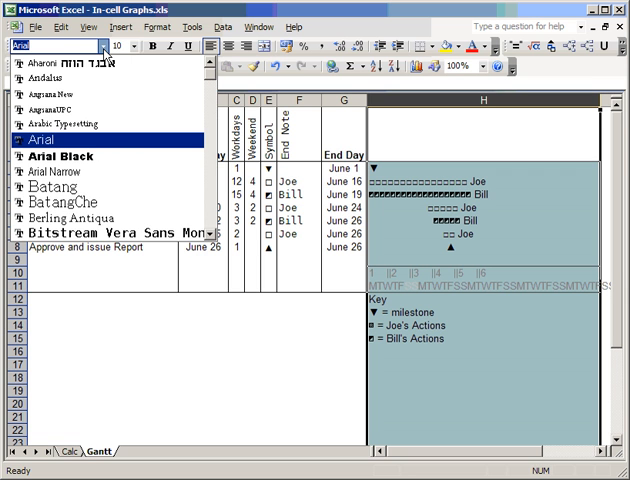
pyautogui.scroll(-3)
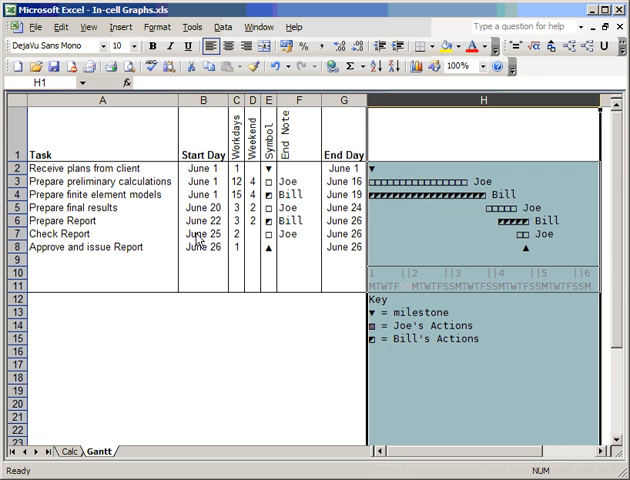
pyautogui.click(304, 354)
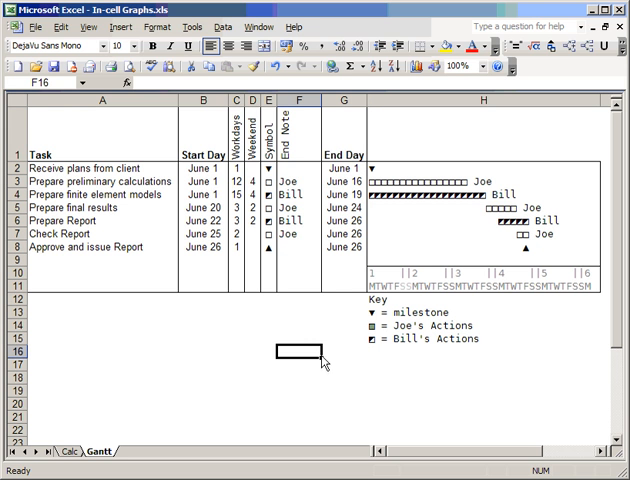
pyautogui.moveTo(252, 256)
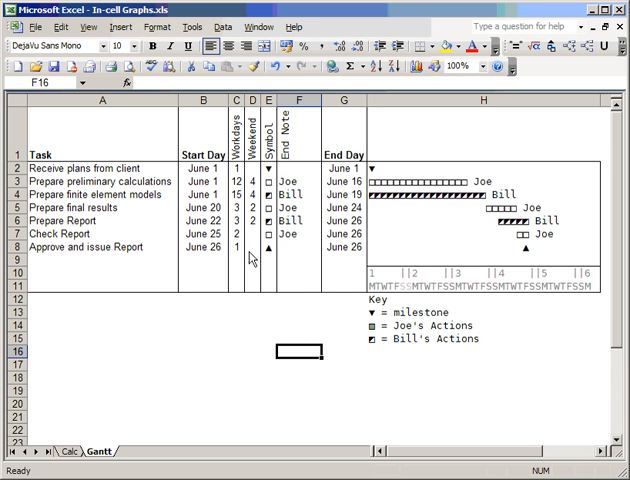
# Insert a blank row 9 under the last task and name it 'Client approval'
pyautogui.click(10, 264)
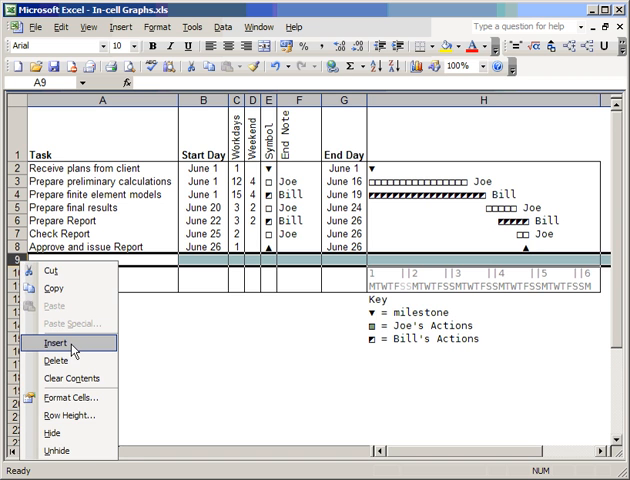
pyautogui.click(42, 356)
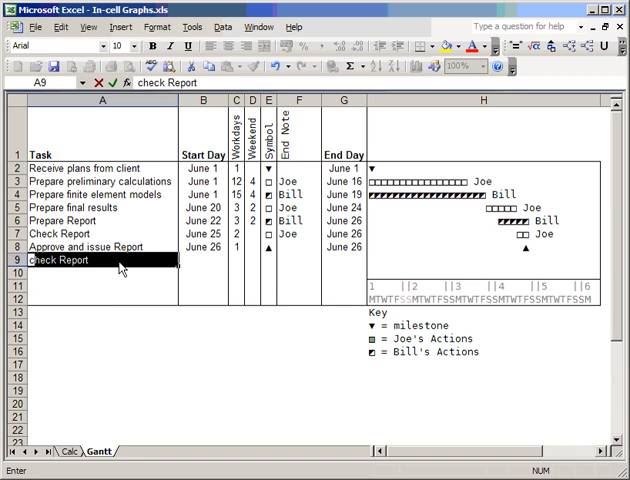
pyautogui.write('client')
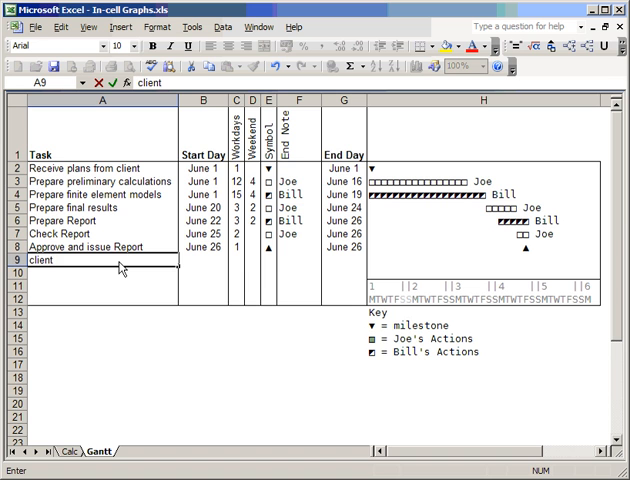
pyautogui.write('approv')
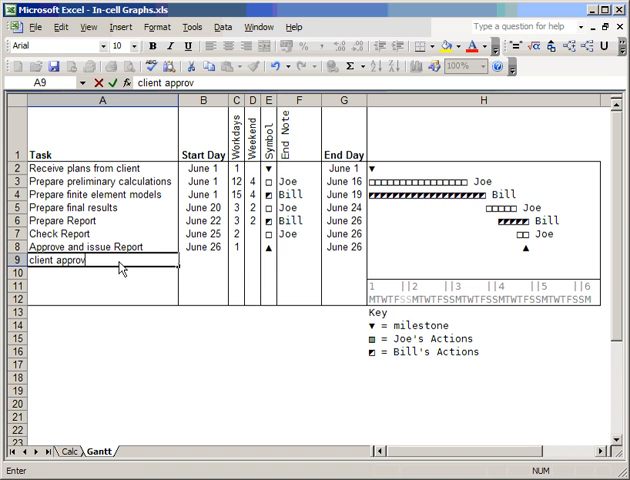
pyautogui.write('al')
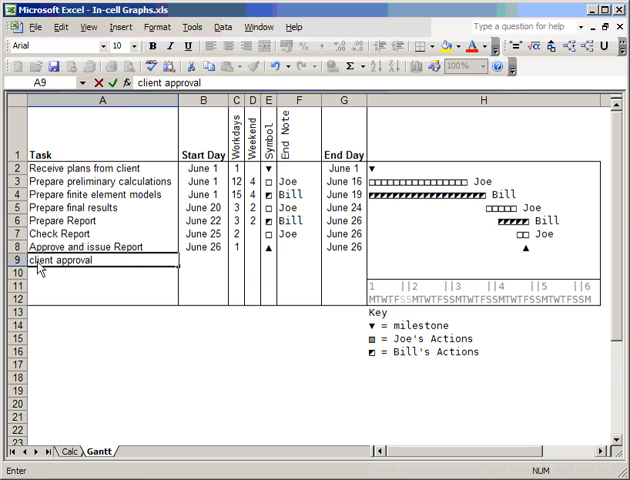
pyautogui.write('Client approval')
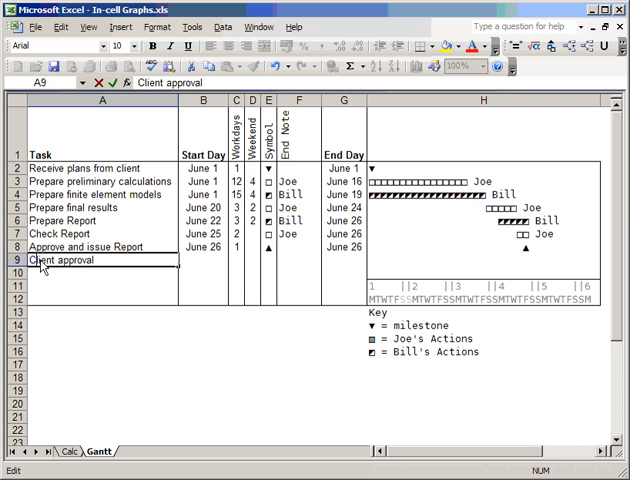
pyautogui.click(200, 260)
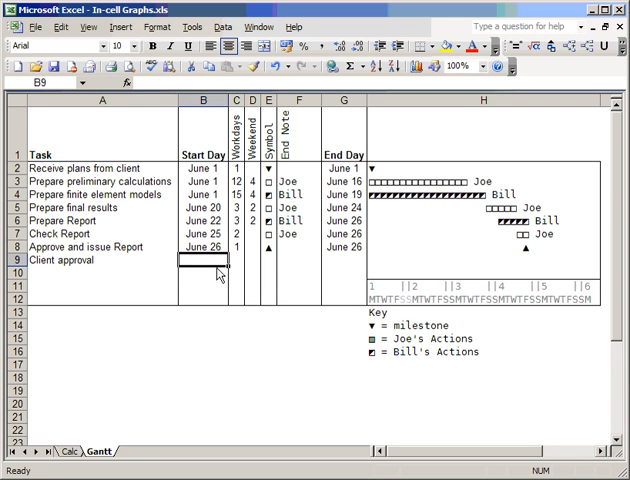
pyautogui.moveTo(232, 270)
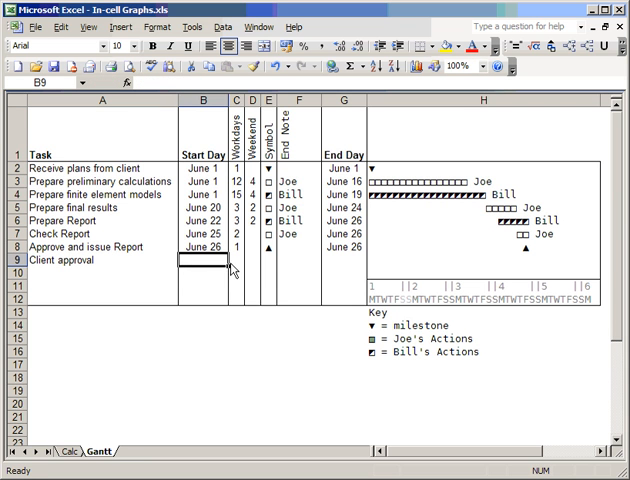
# Enter 3 workdays in C9 and start day =G8 (June 26) for Client approval
pyautogui.click(222, 260)
pyautogui.write('3')
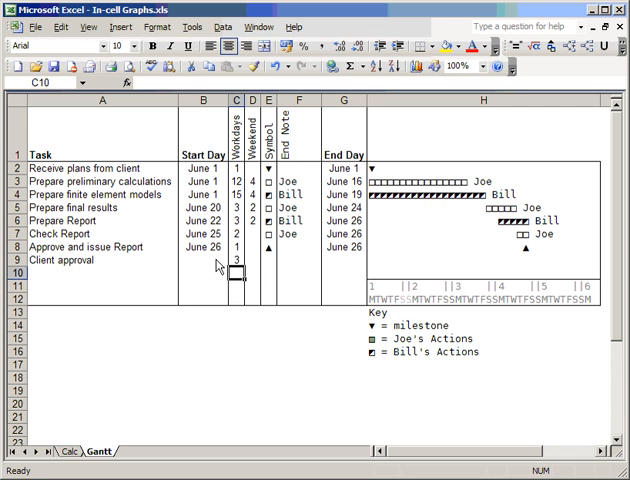
pyautogui.click(190, 260)
pyautogui.write('=G8')
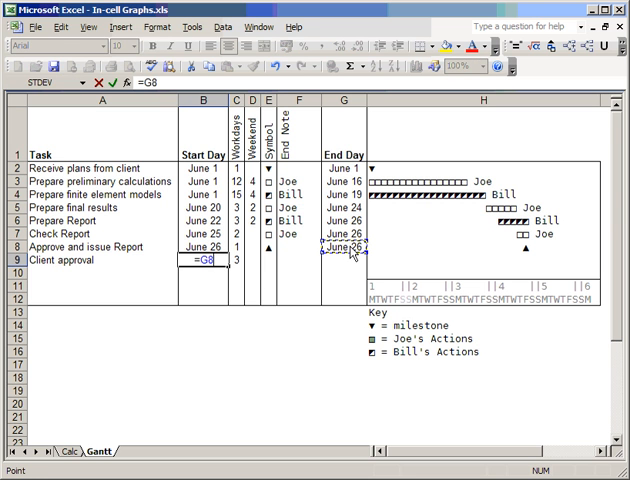
pyautogui.press('Return')
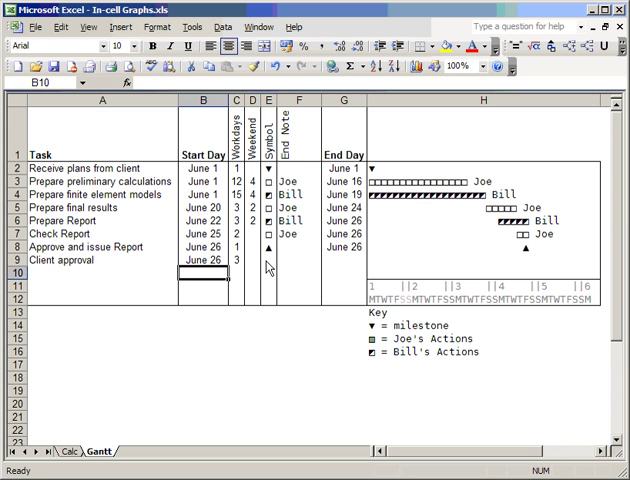
pyautogui.moveTo(284, 270)
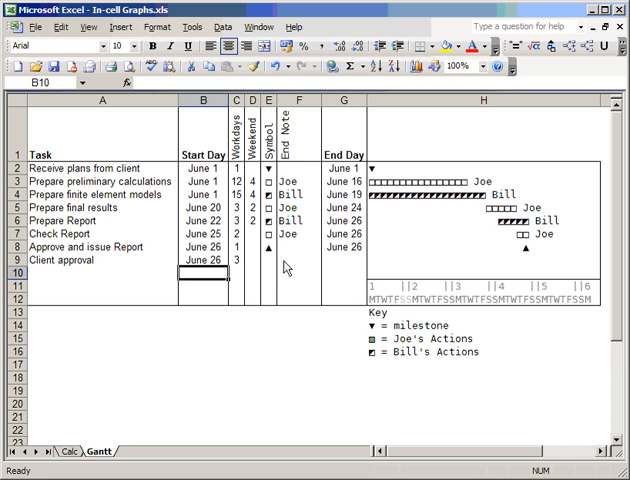
pyautogui.click(304, 262)
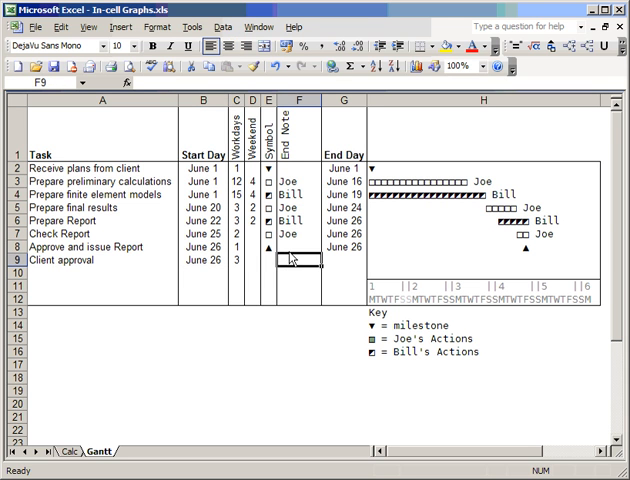
# Enter 'Client' as the end note in F9, then review the symbol dropdown choices in E9
pyautogui.write('Clien')
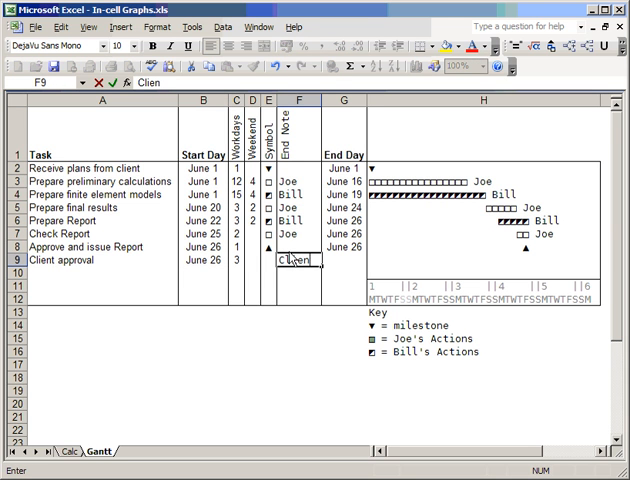
pyautogui.press('Return')
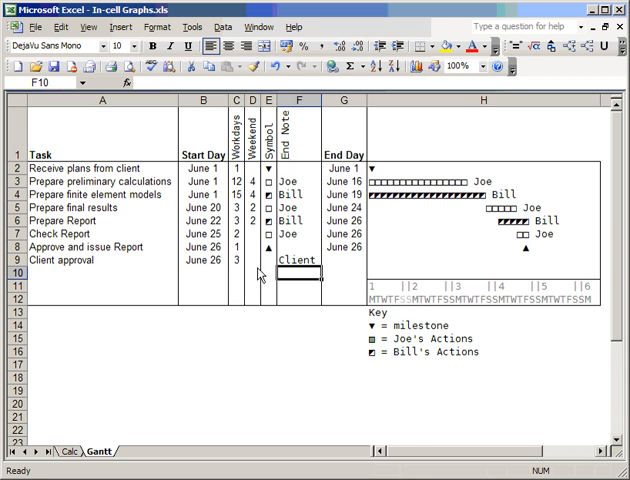
pyautogui.click(264, 260)
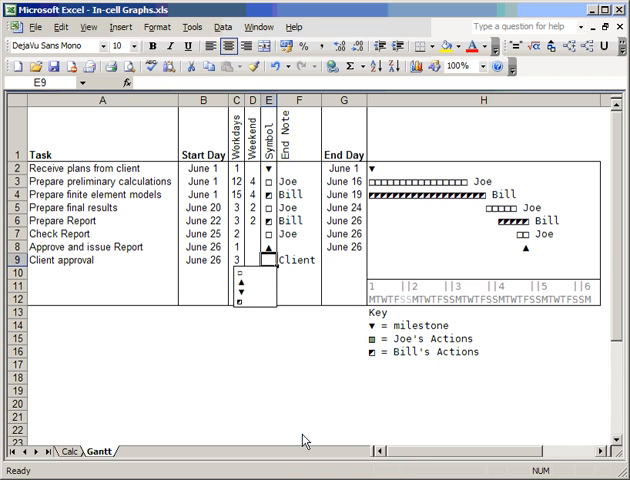
pyautogui.click(262, 300)
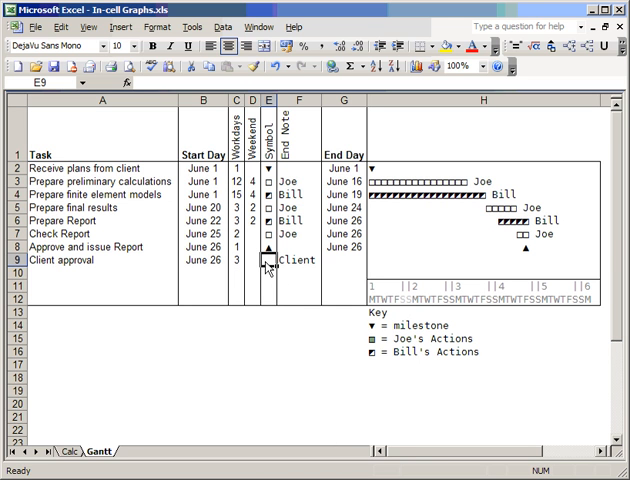
pyautogui.click(124, 28)
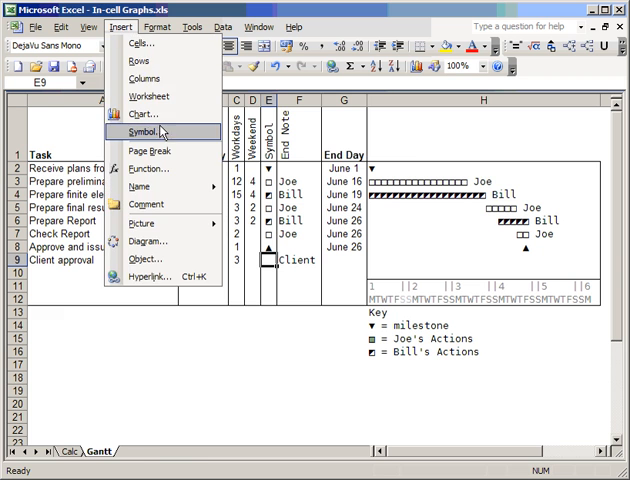
# Insert a black square from the Geometric Shapes symbol subset as the task's marker
pyautogui.click(146, 132)
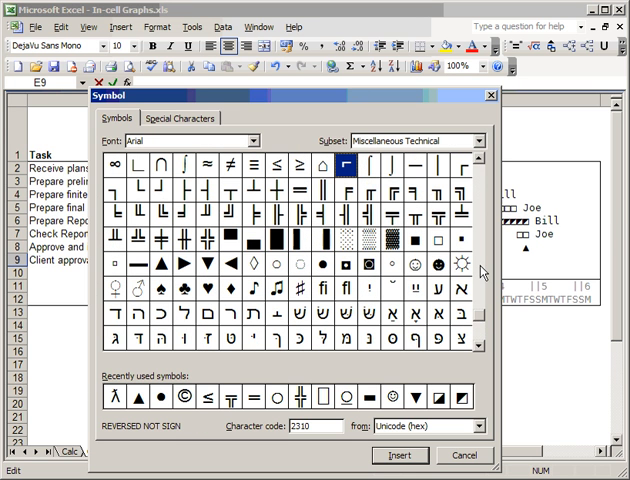
pyautogui.click(412, 244)
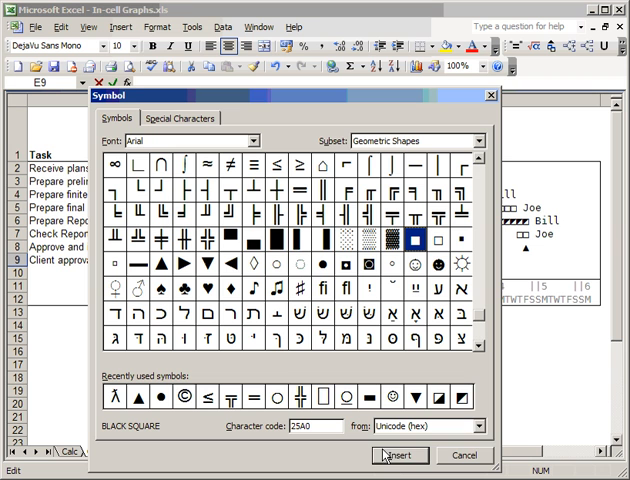
pyautogui.click(400, 456)
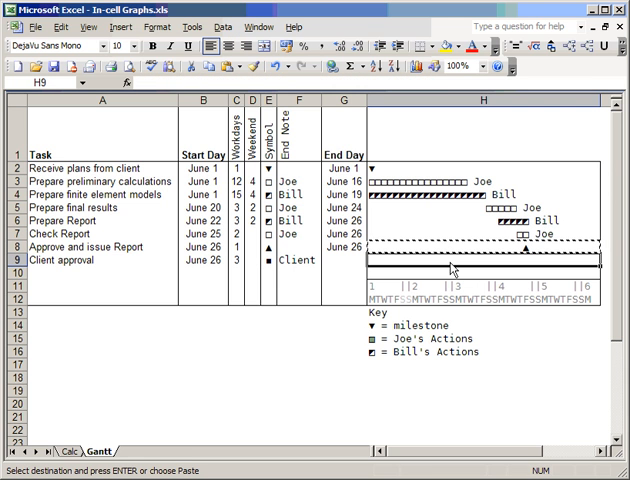
# Paste the end-day formula =B+C+D-1 from row 8 into G9 for Client approval
pyautogui.click(346, 246)
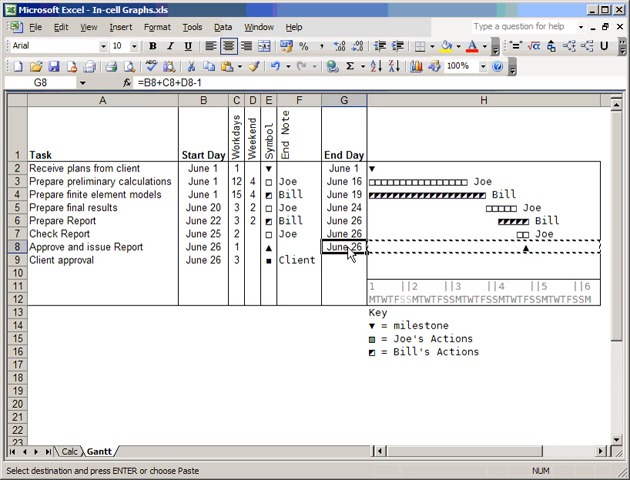
pyautogui.press('Return')
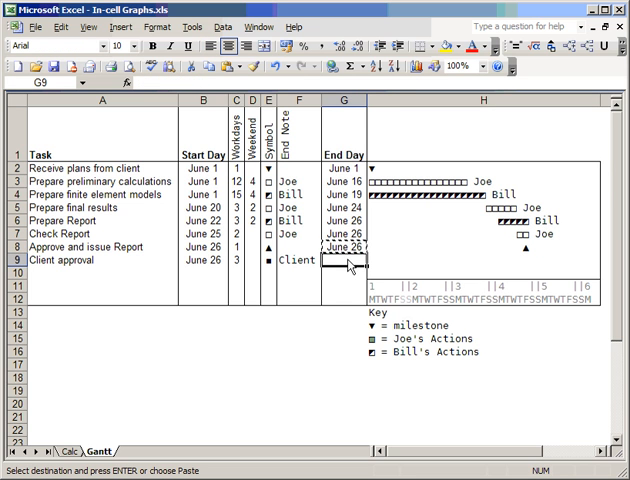